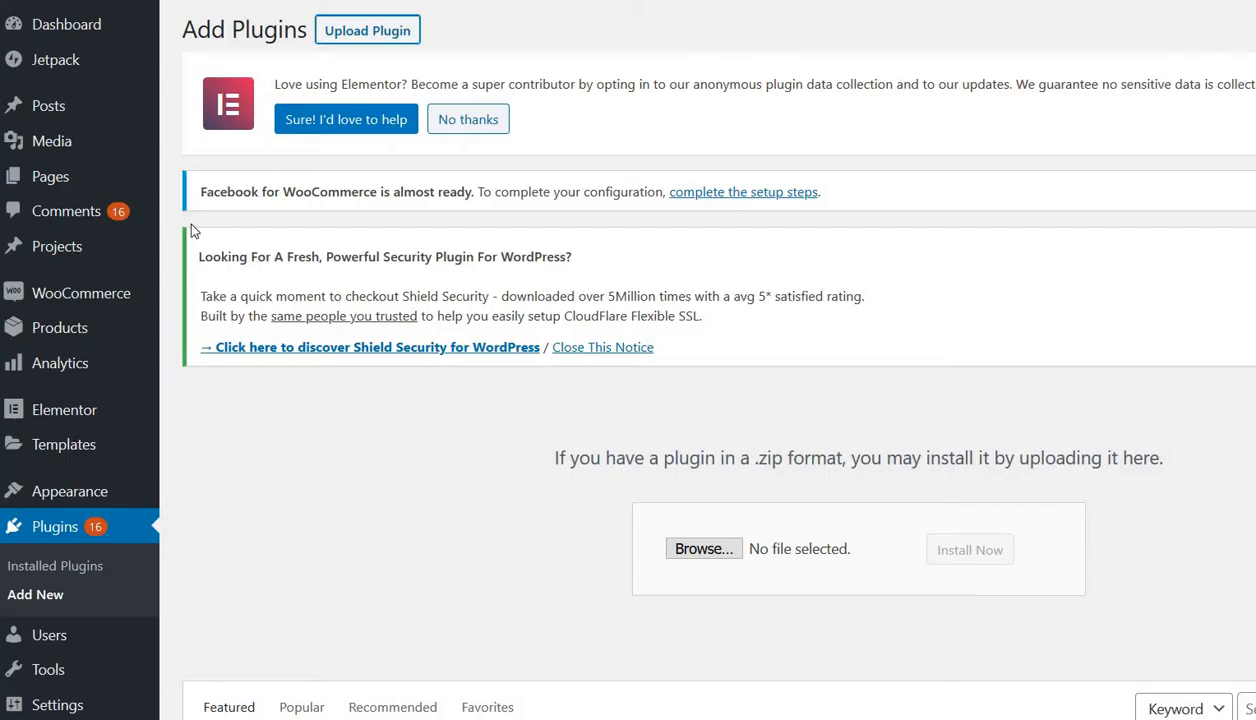
{"action": "mouse_move", "coordinate": [298, 224]}
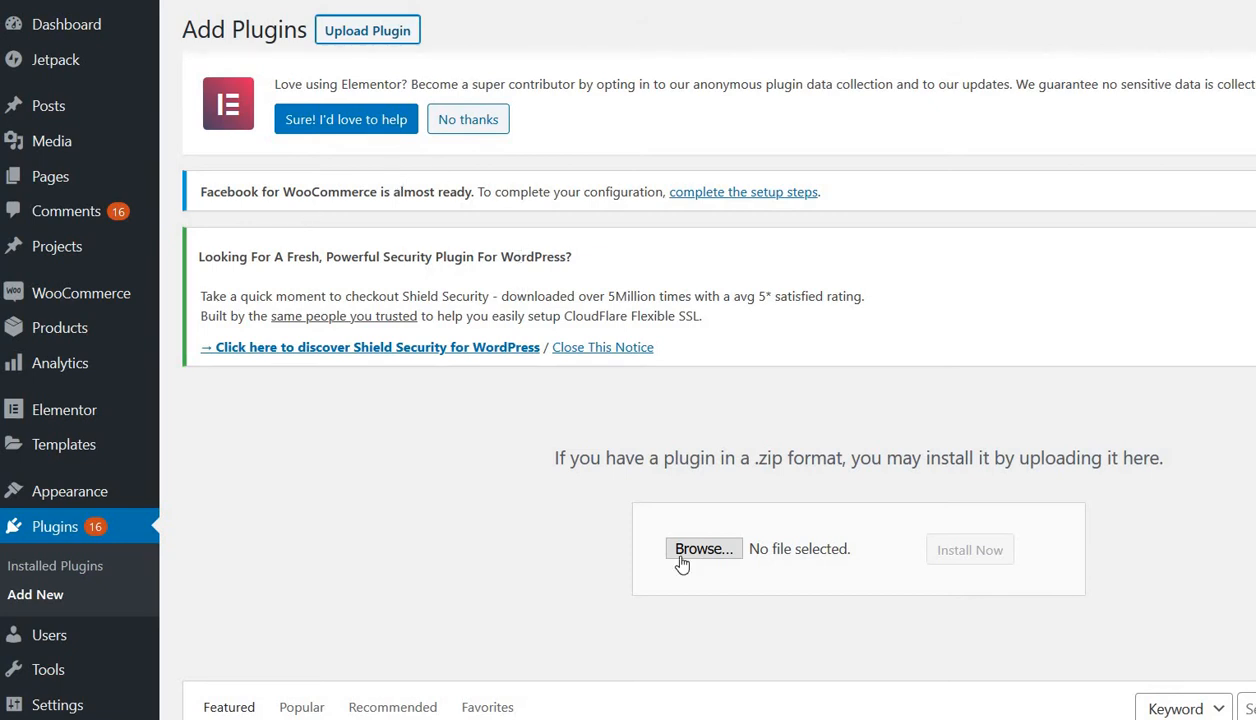
Choose the Mf Divi Module List Category Posts zip file for upload.
{"action": "left_click", "coordinate": [704, 548]}
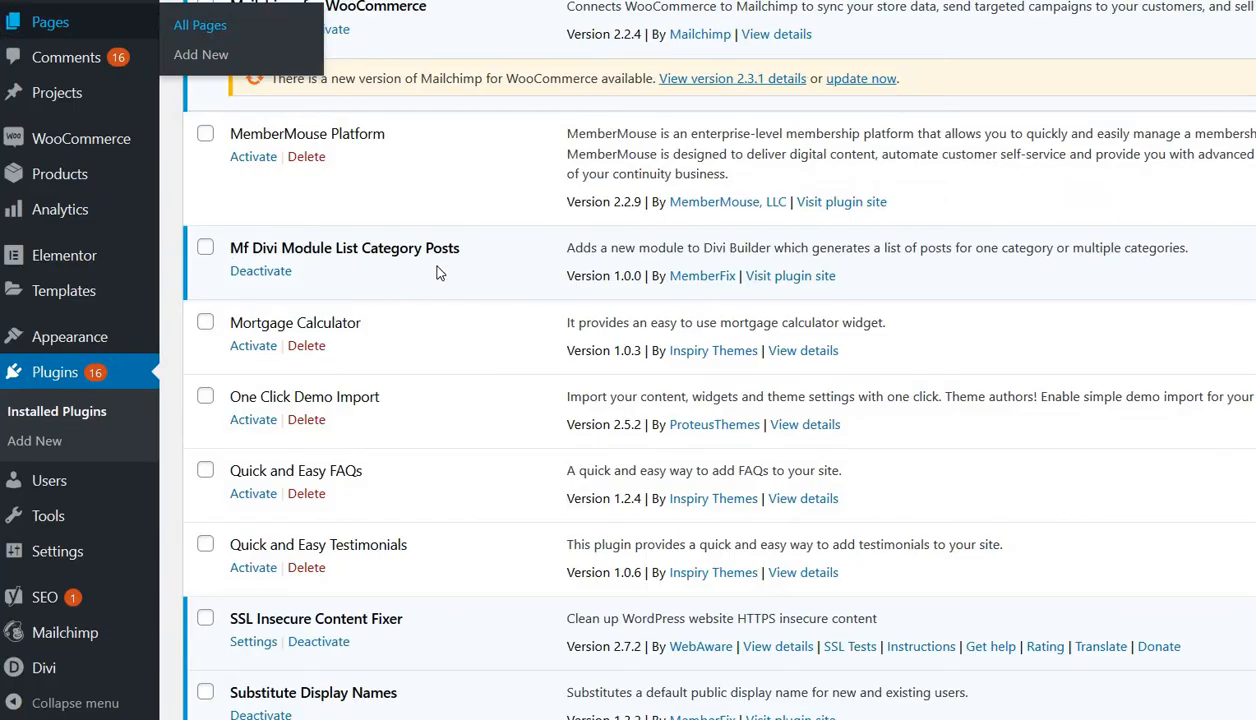
{"action": "mouse_move", "coordinate": [942, 310]}
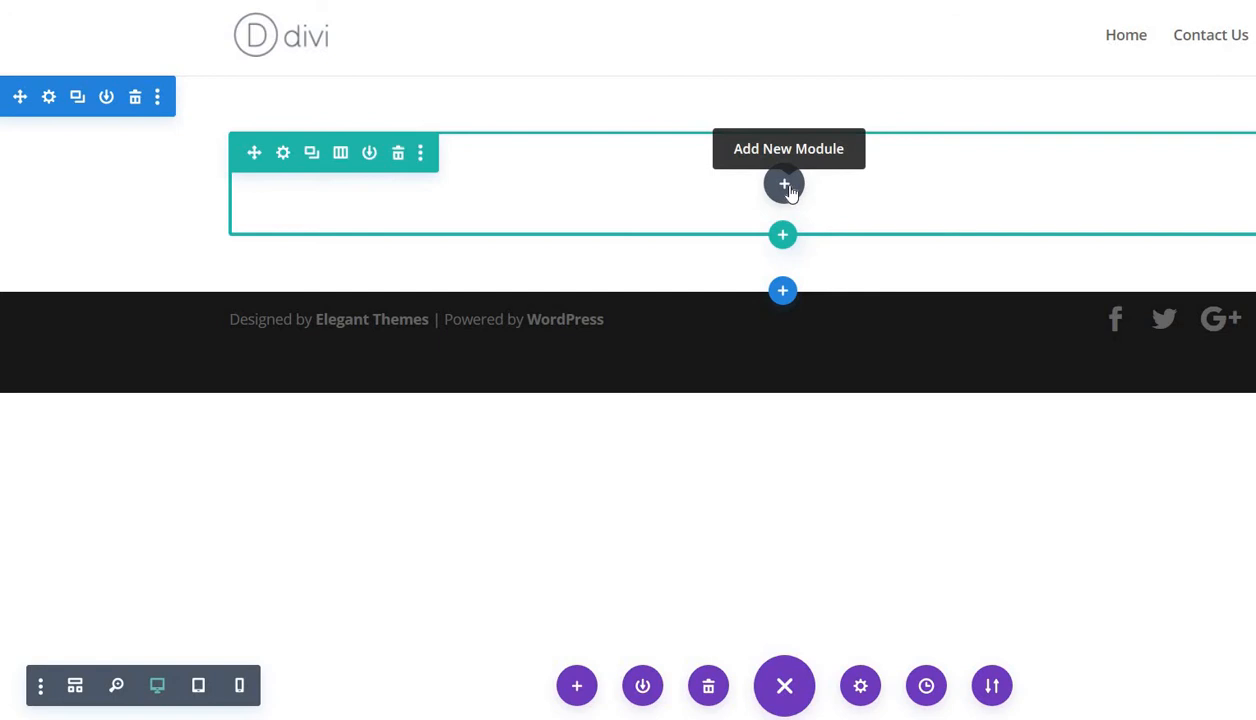
Insert an MF Category Posts module into the empty row from the module list.
{"action": "left_click", "coordinate": [782, 184]}
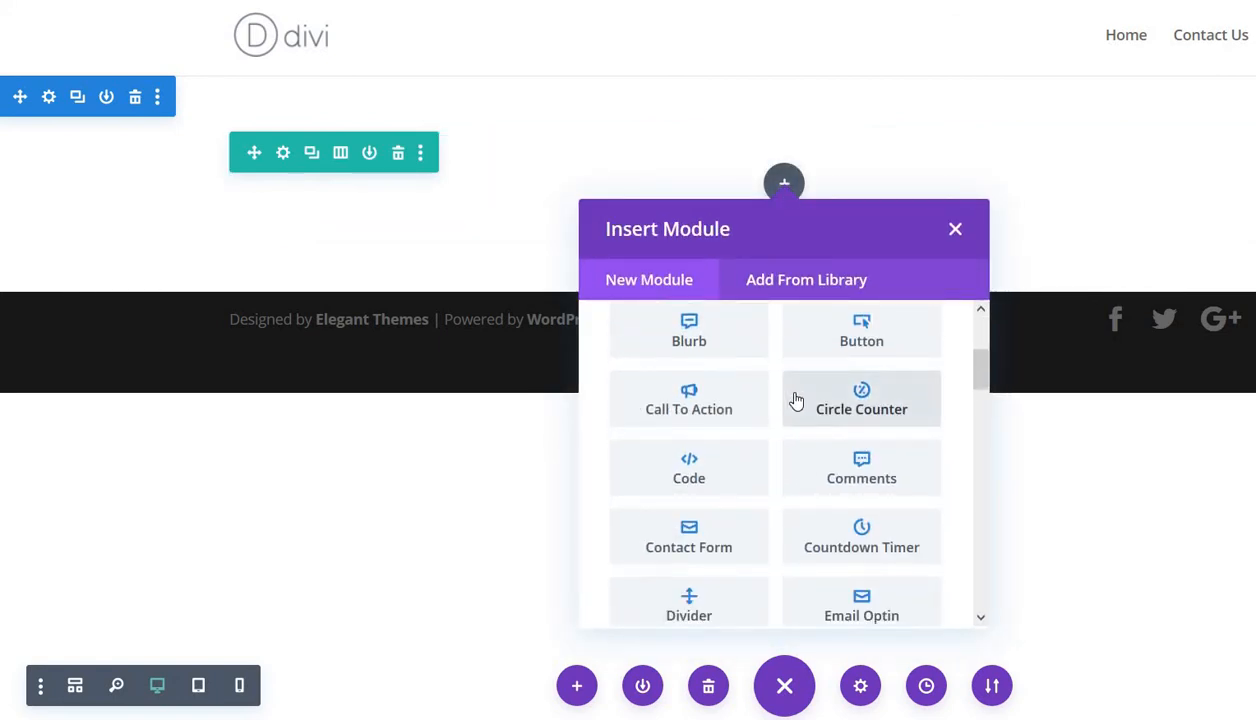
{"action": "scroll", "scroll_direction": "down", "scroll_amount": 3}
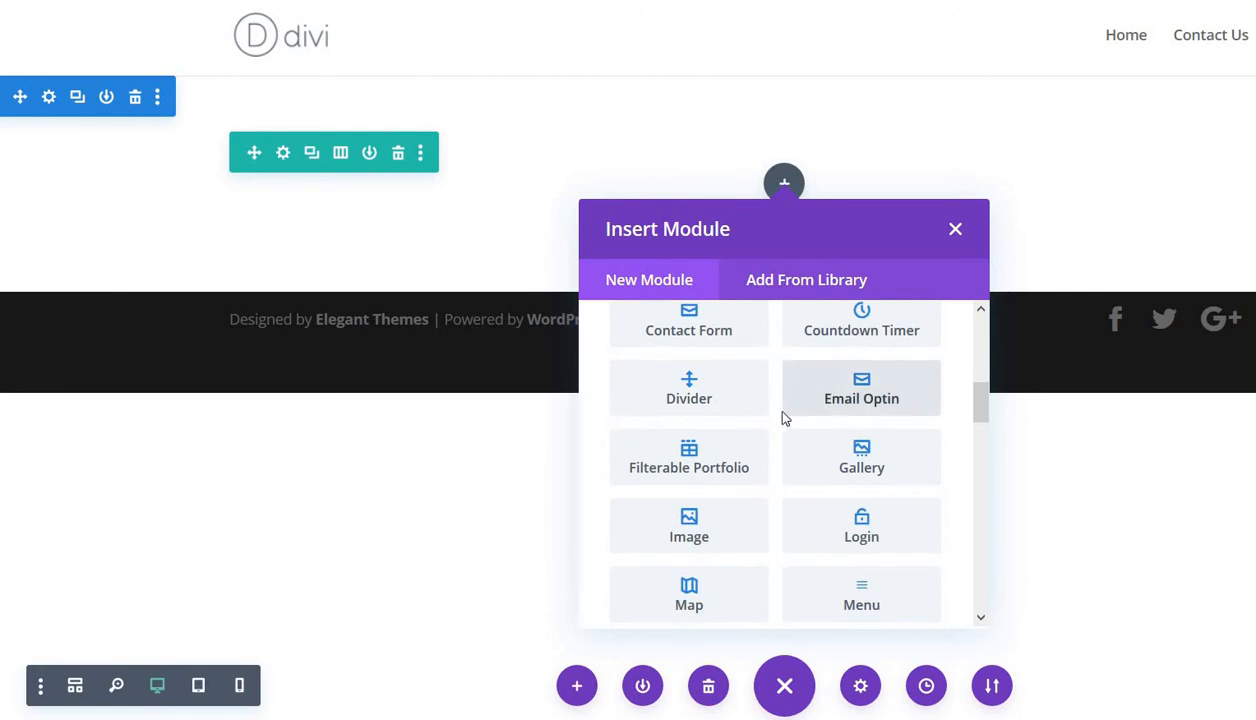
{"action": "scroll", "scroll_direction": "down", "scroll_amount": 3}
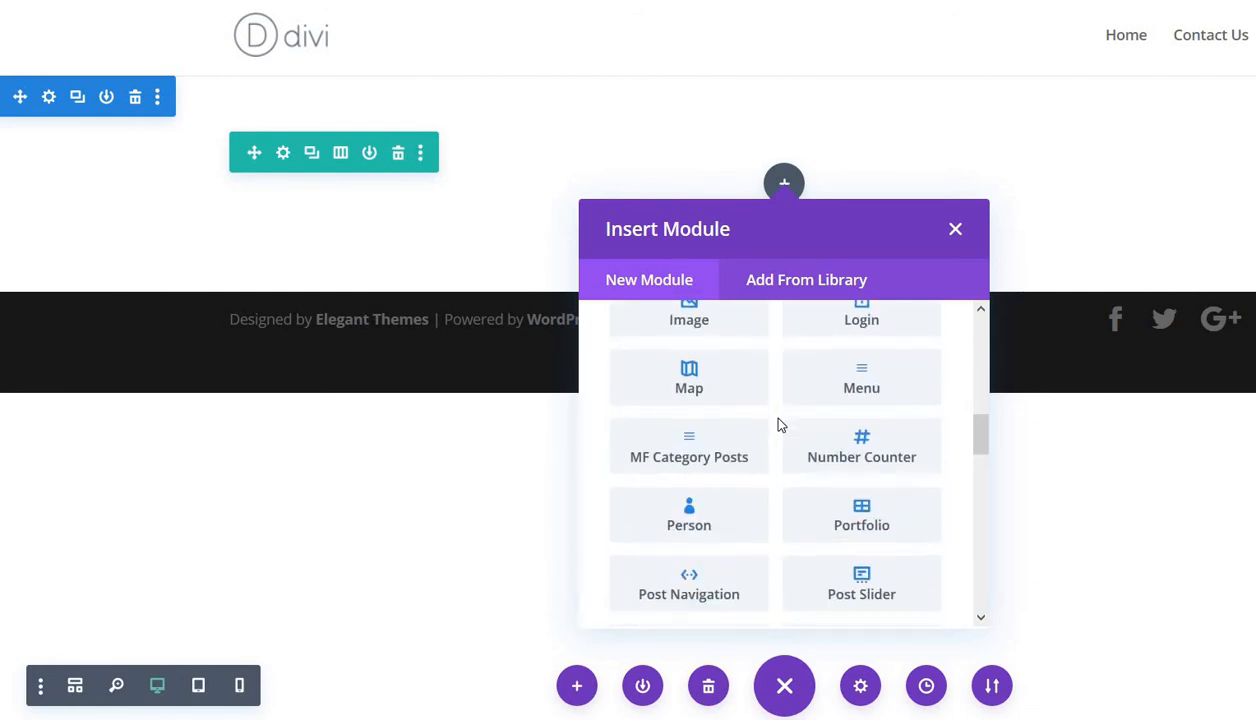
{"action": "mouse_move", "coordinate": [700, 452]}
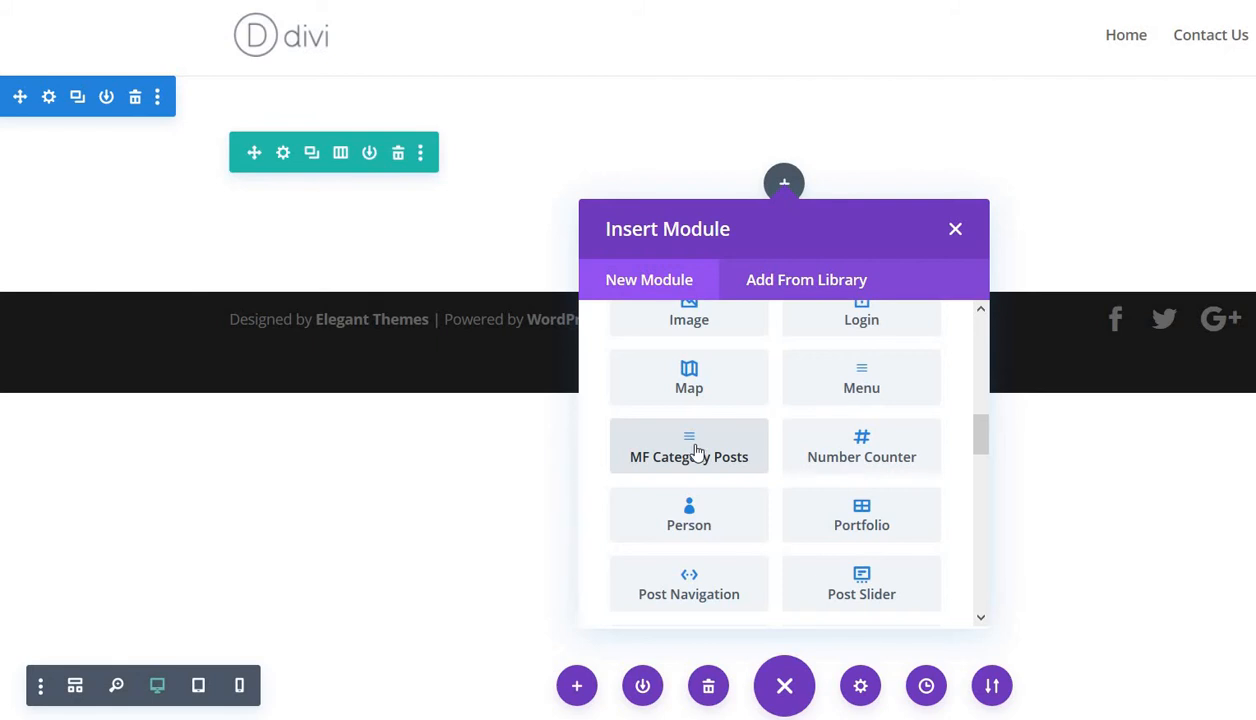
{"action": "left_click", "coordinate": [688, 456]}
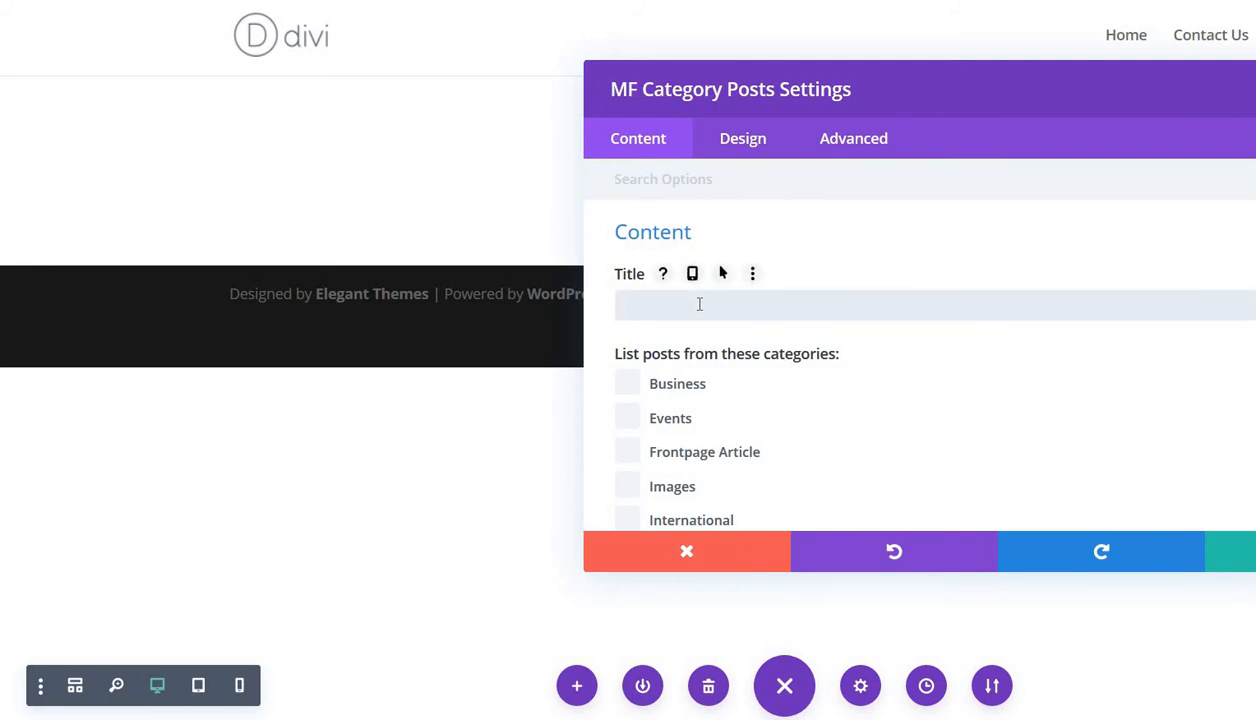
Title the module 'gsdgsdg', include Business and Events categories, and save the settings.
{"action": "type", "text": "gsdgsdg"}
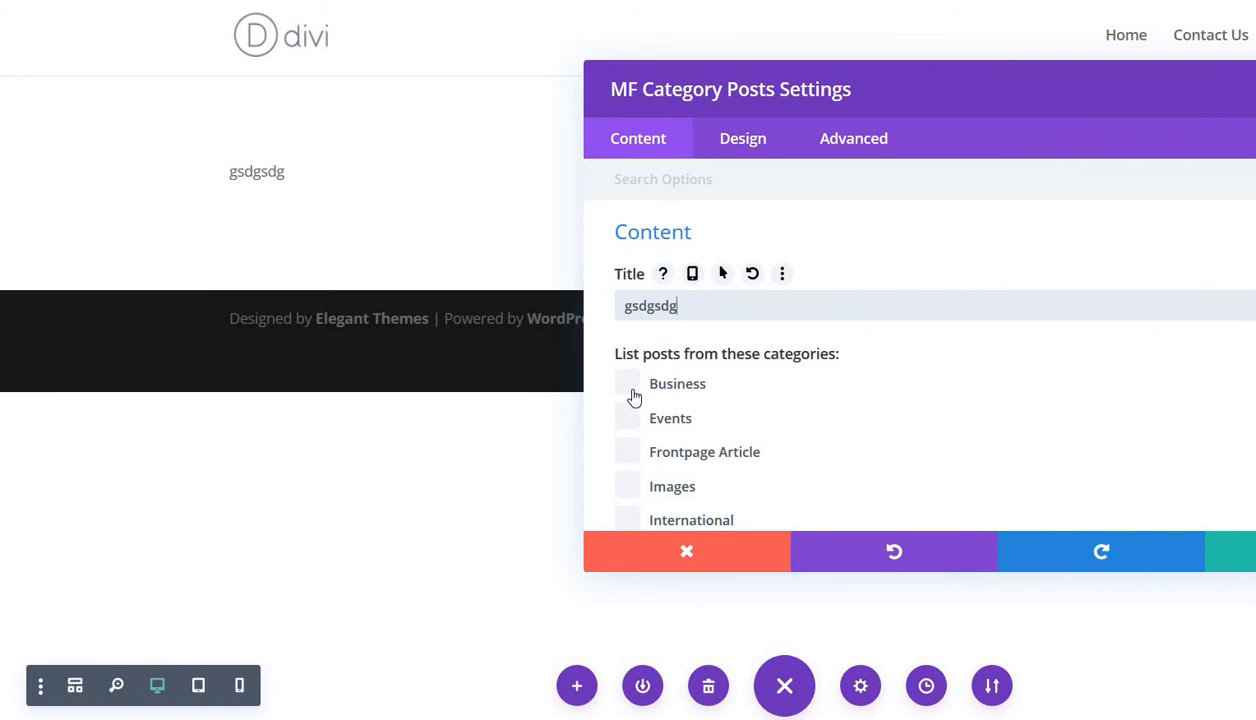
{"action": "left_click", "coordinate": [628, 384]}
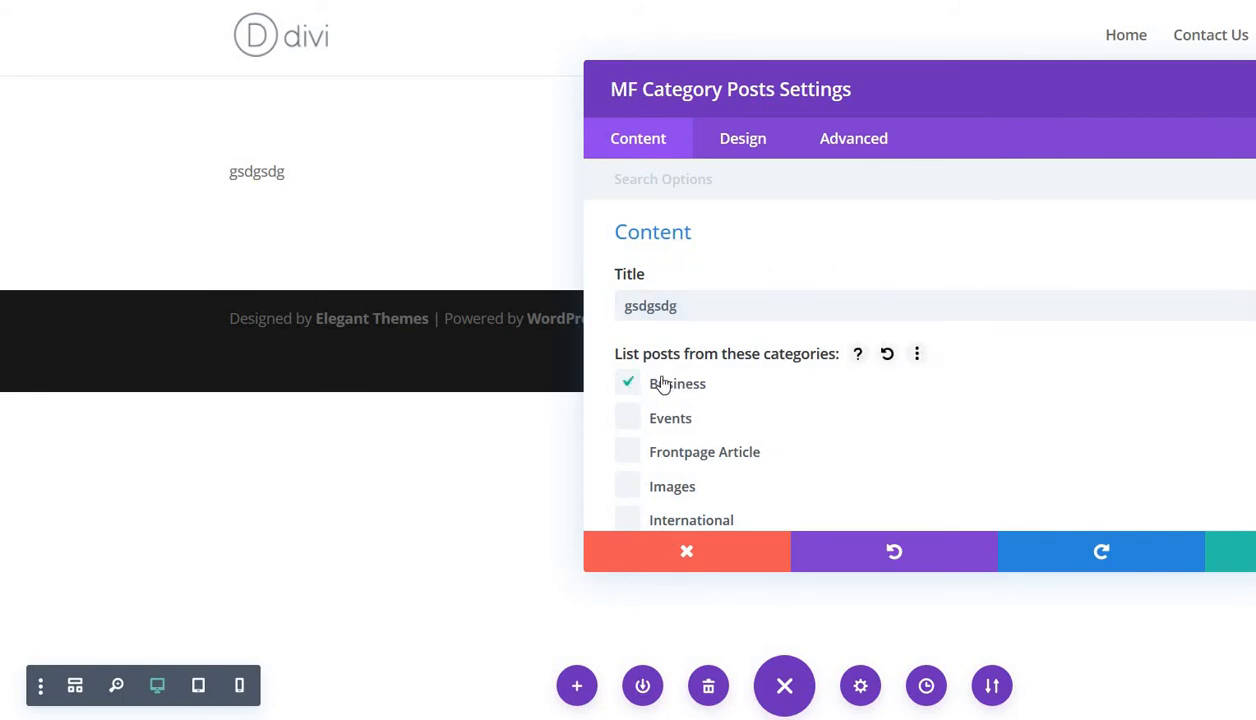
{"action": "left_click", "coordinate": [628, 384]}
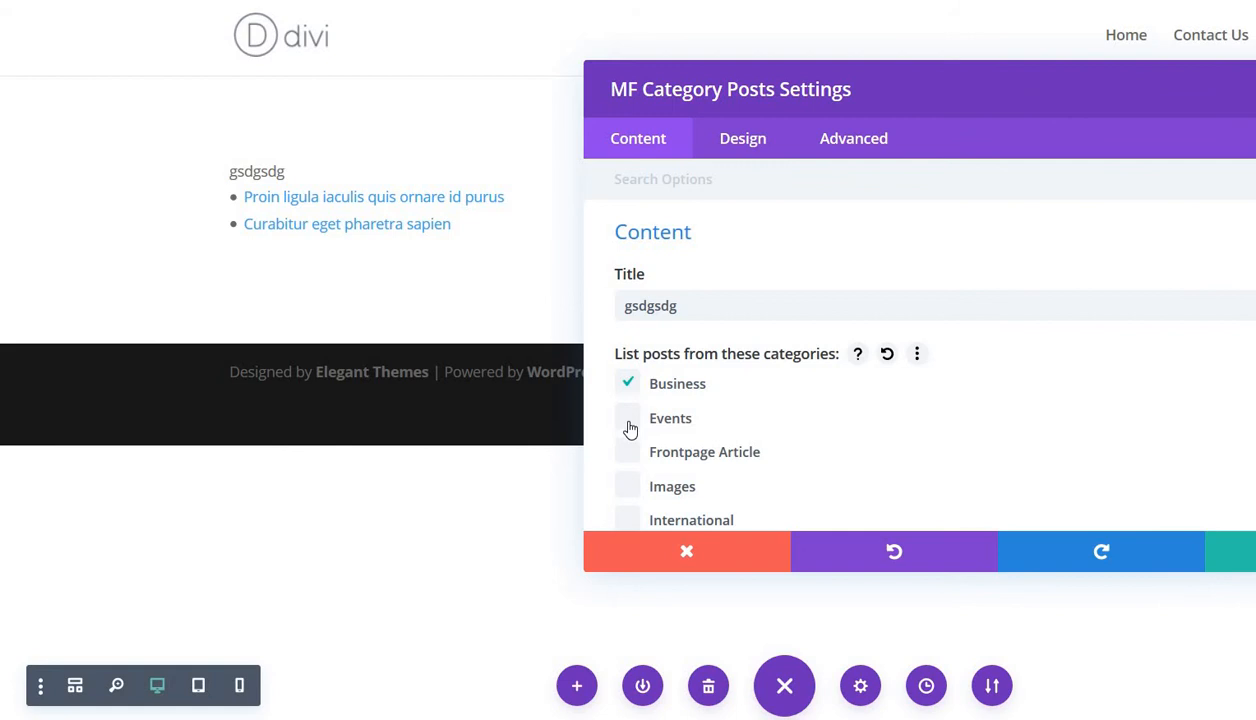
{"action": "mouse_move", "coordinate": [630, 424]}
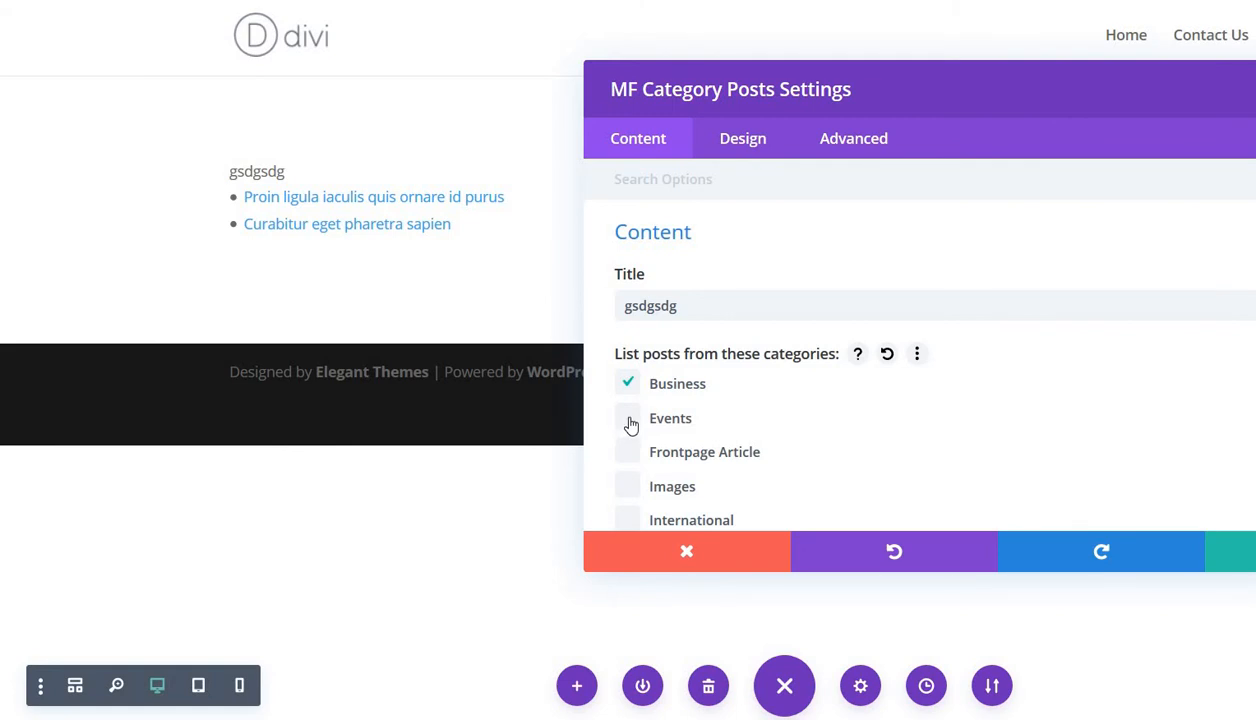
{"action": "mouse_move", "coordinate": [632, 428]}
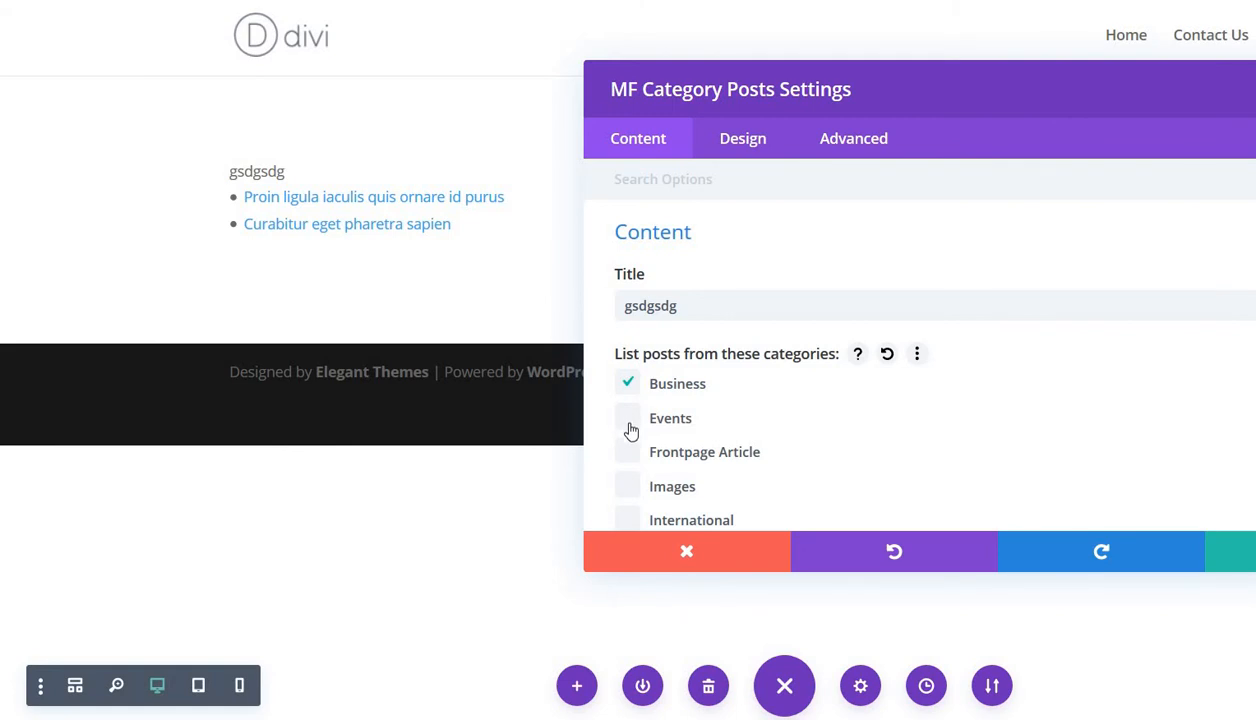
{"action": "left_click", "coordinate": [628, 418]}
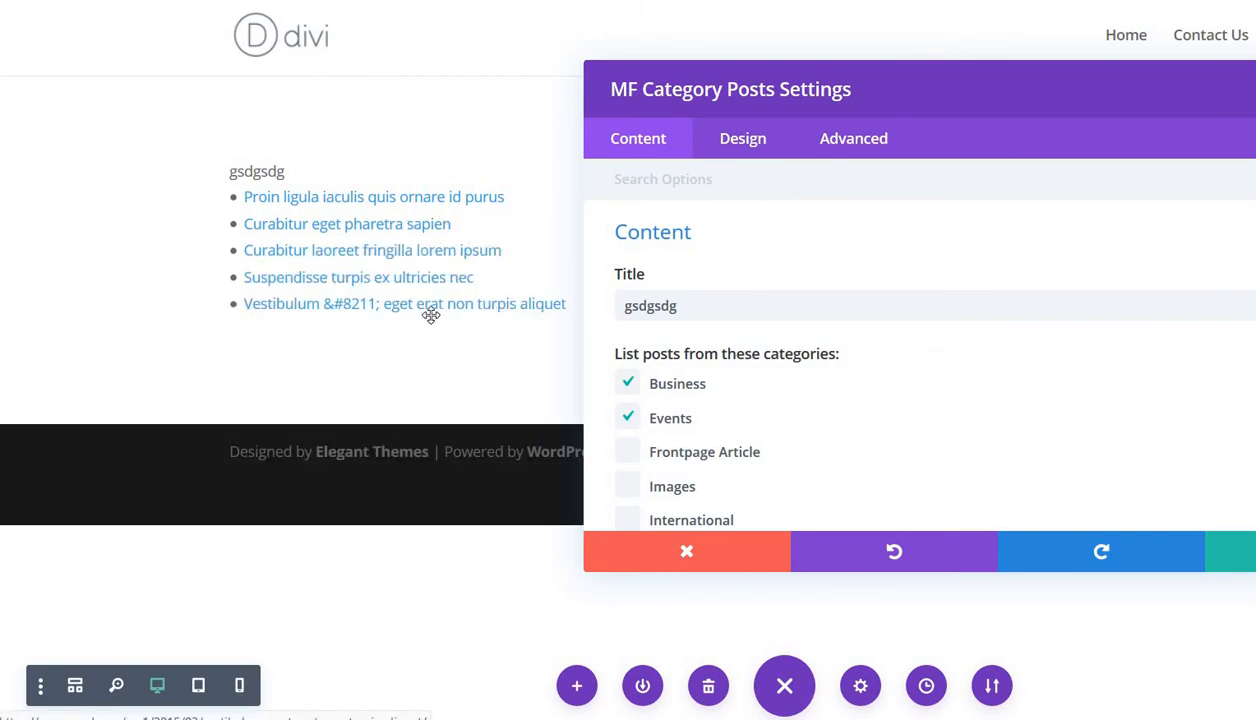
{"action": "left_click", "coordinate": [686, 552]}
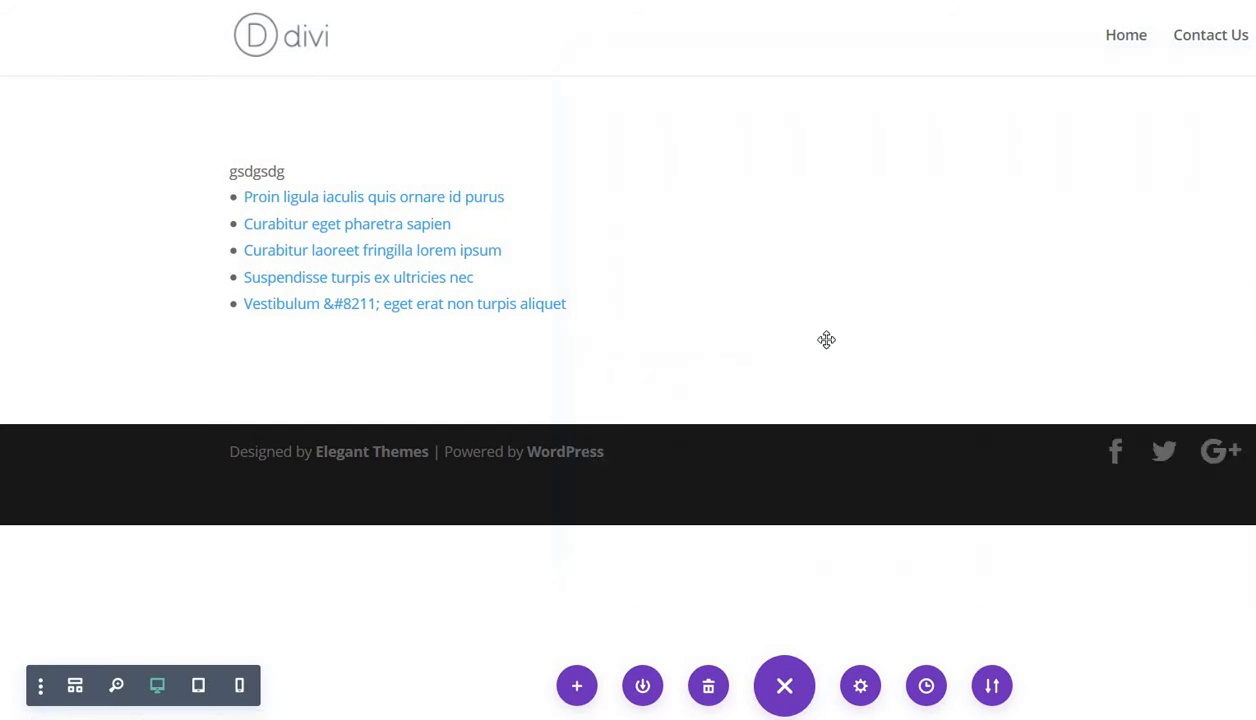
{"action": "mouse_move", "coordinate": [816, 276]}
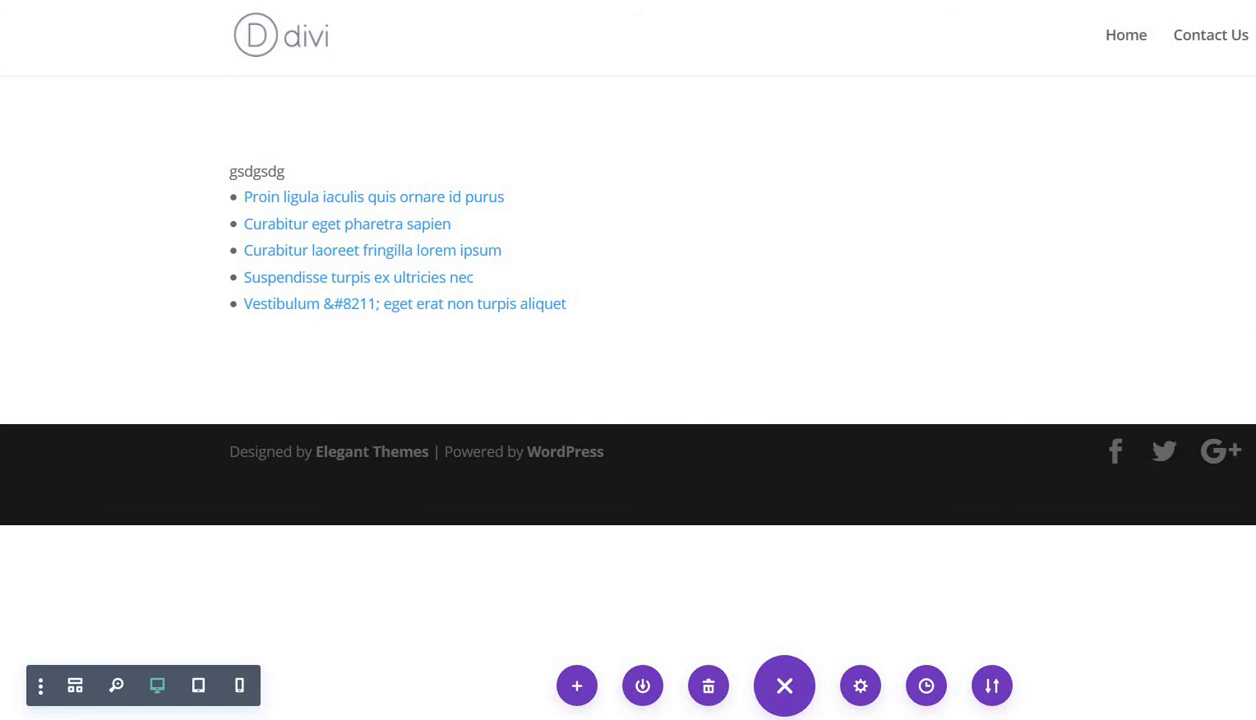
{"action": "mouse_move", "coordinate": [804, 18]}
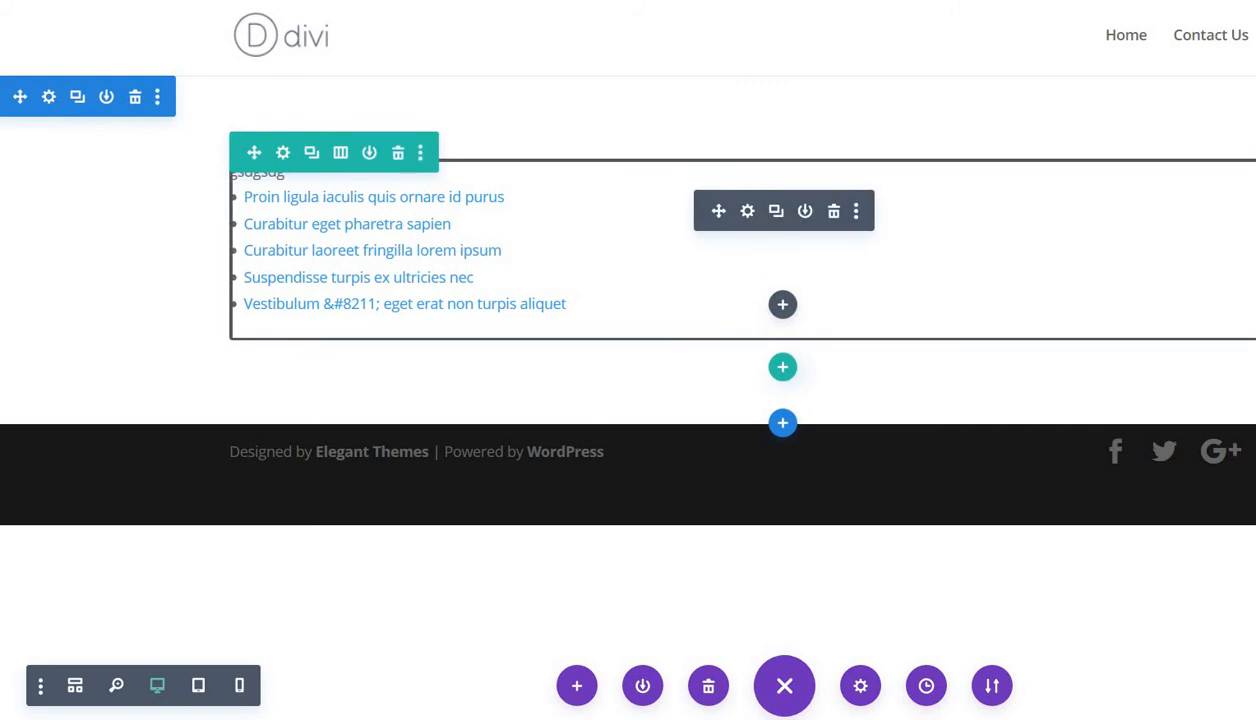
Bring up the category posts module's settings in the Visual Builder.
{"action": "left_click", "coordinate": [784, 684]}
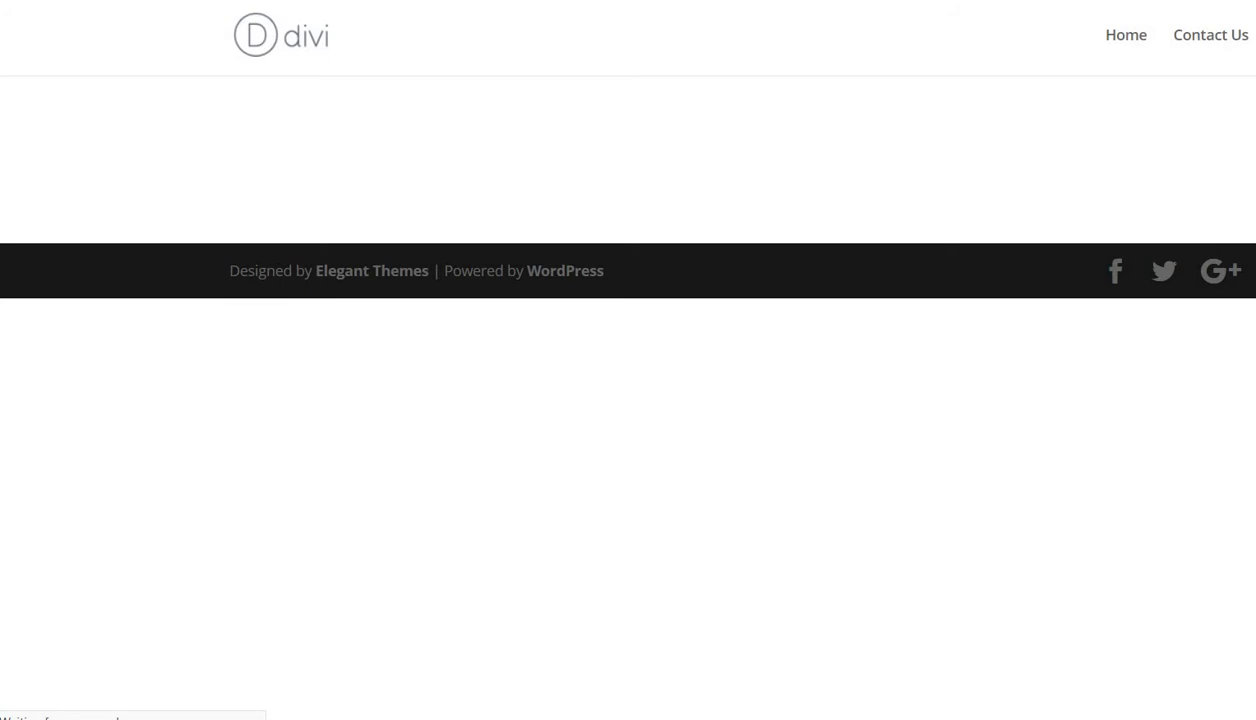
{"action": "mouse_move", "coordinate": [816, 78]}
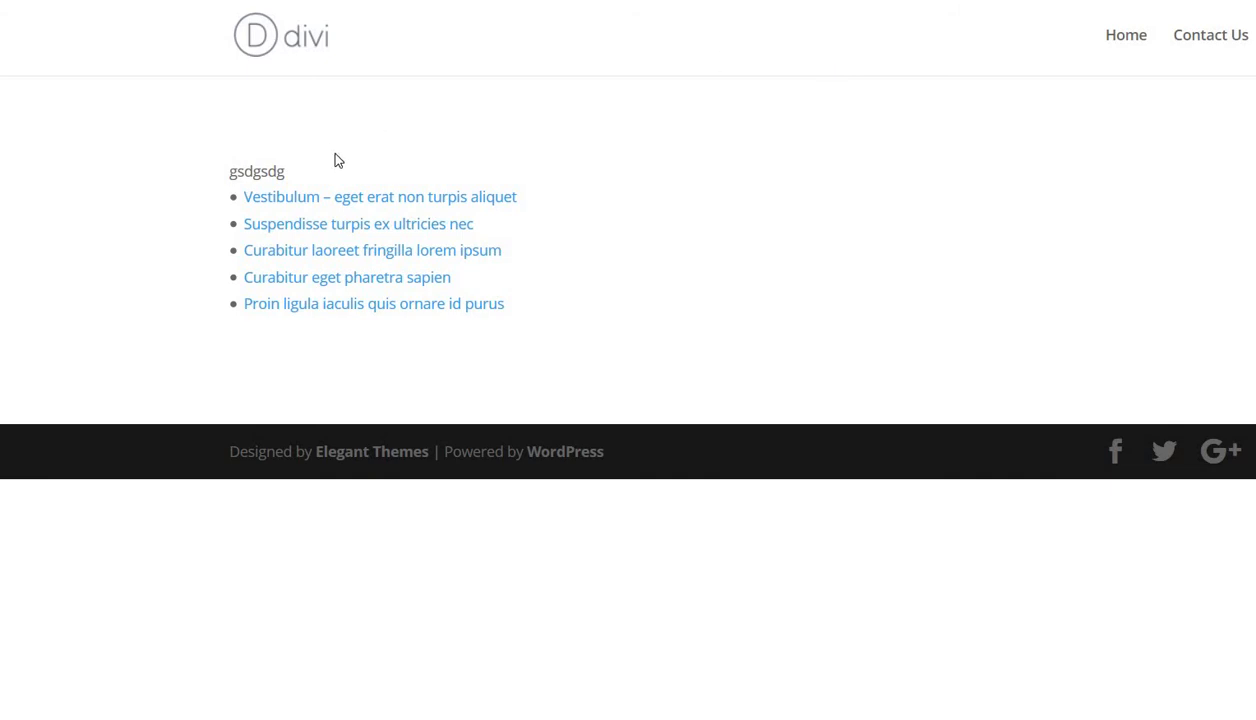
{"action": "mouse_move", "coordinate": [380, 196]}
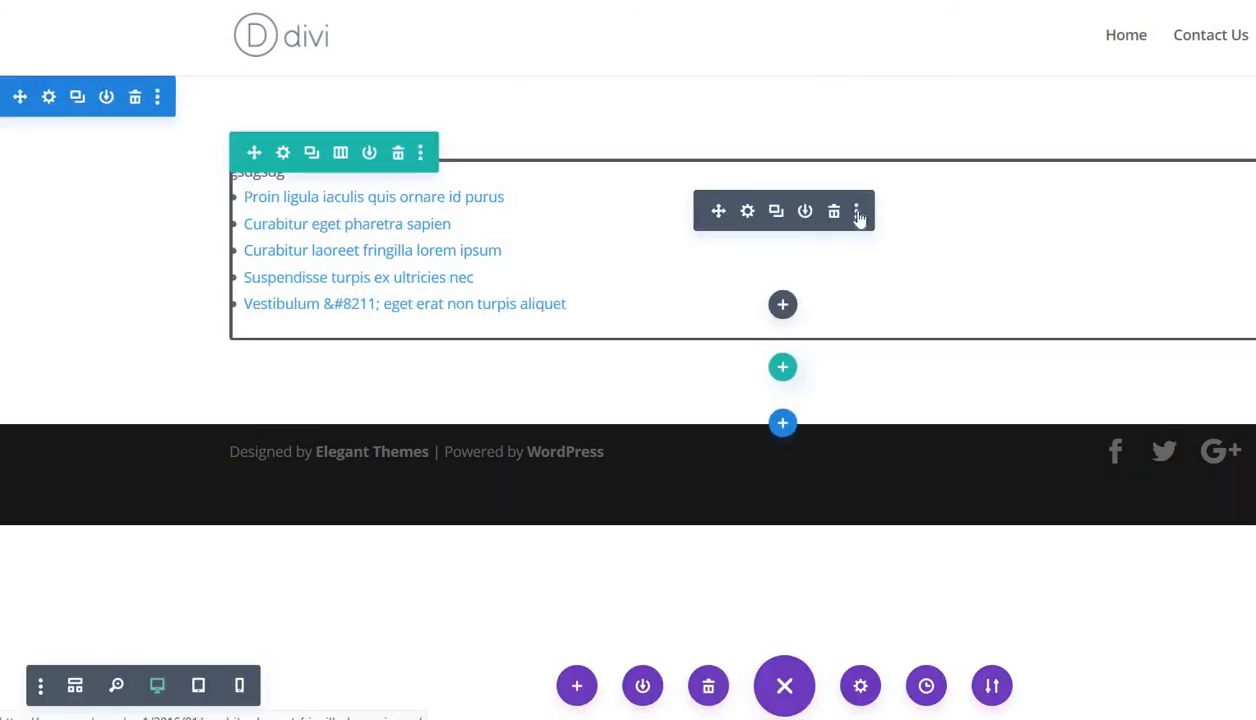
In the module's Design settings, make the text red and drag its size larger.
{"action": "left_click", "coordinate": [746, 212]}
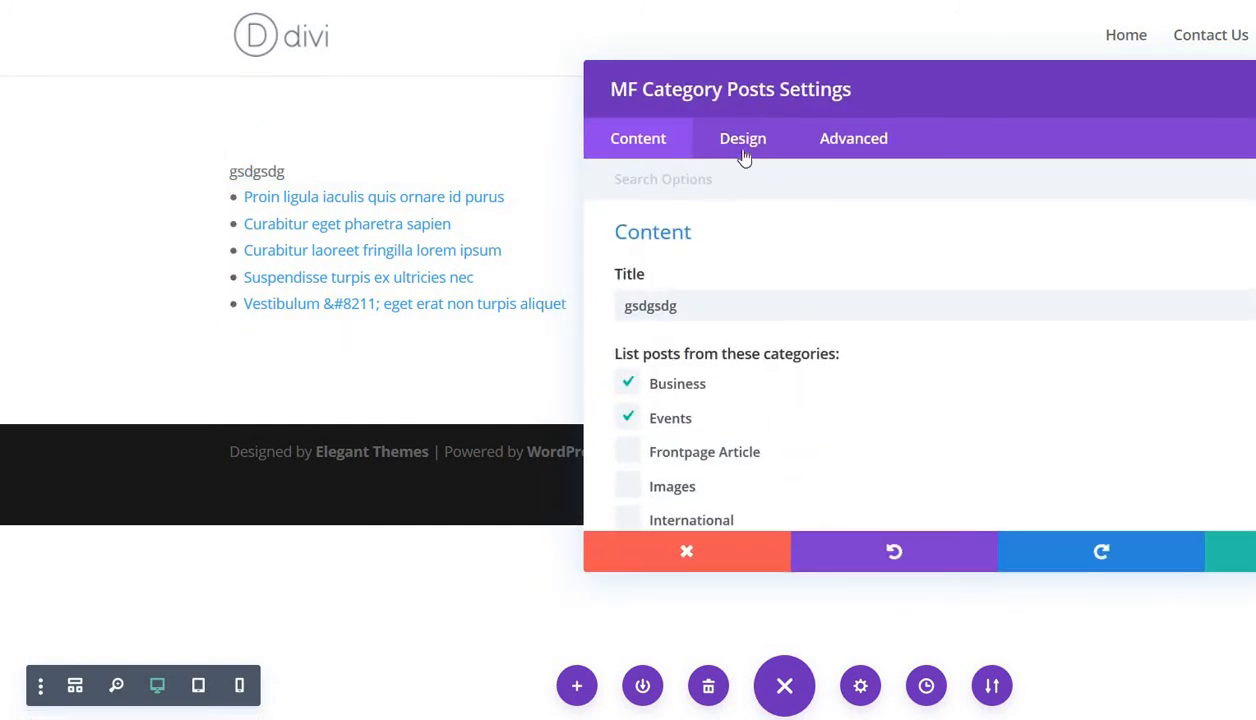
{"action": "left_click", "coordinate": [742, 138]}
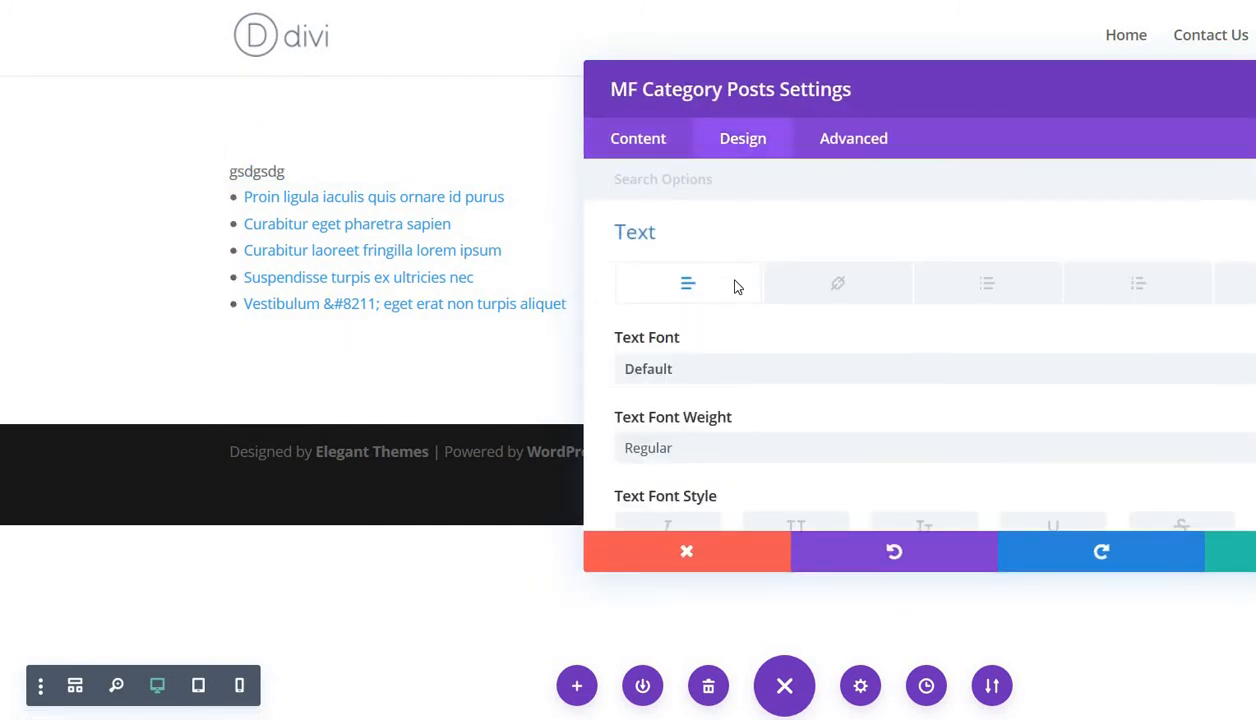
{"action": "scroll", "scroll_direction": "down", "scroll_amount": 3}
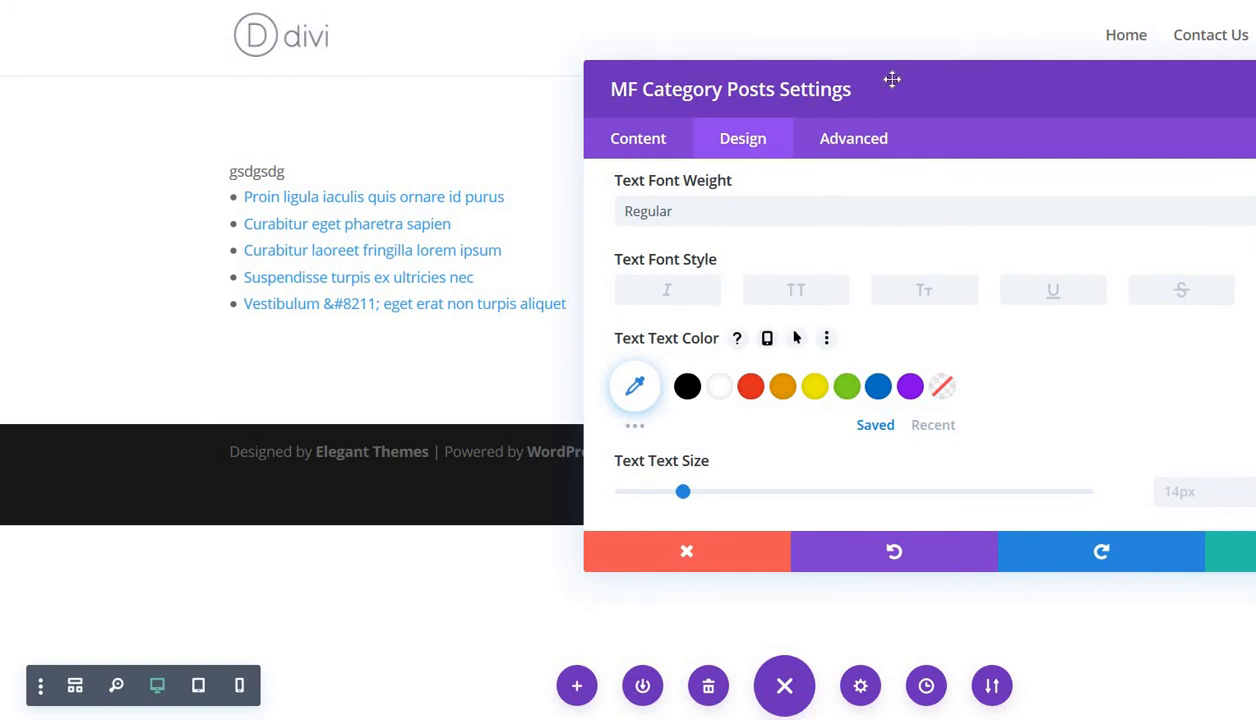
{"action": "mouse_move", "coordinate": [716, 360]}
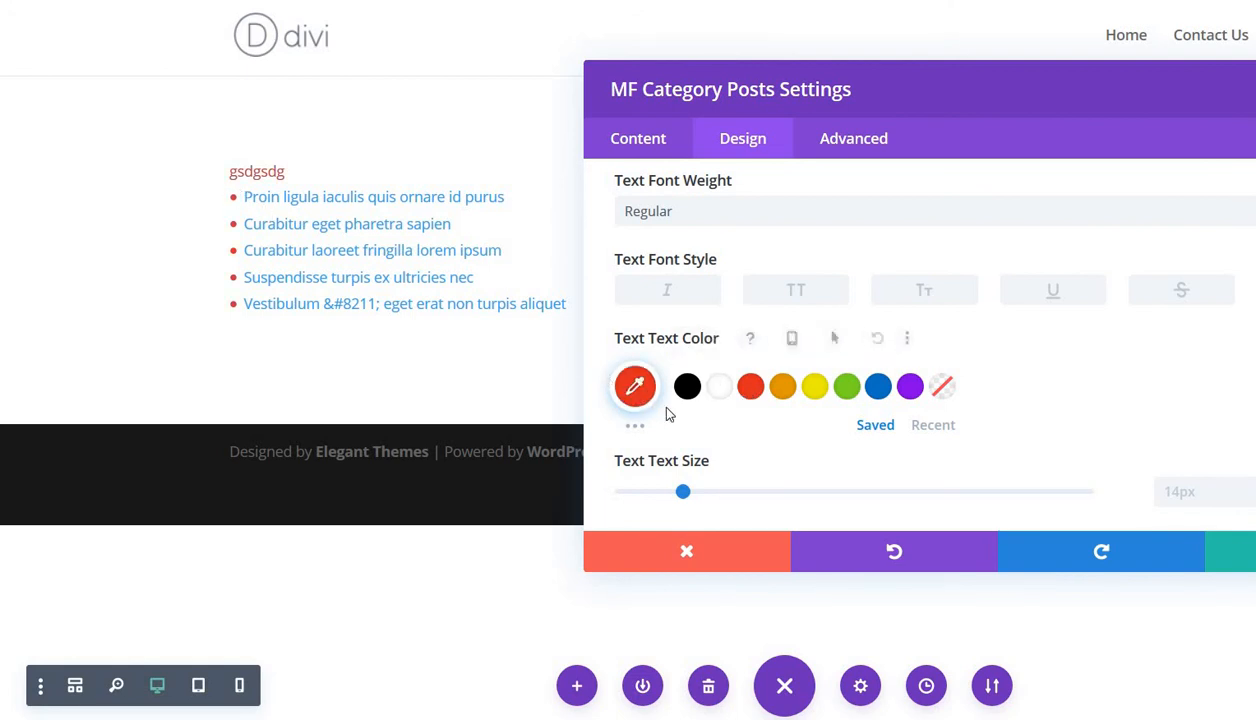
{"action": "scroll", "scroll_direction": "down", "scroll_amount": 3}
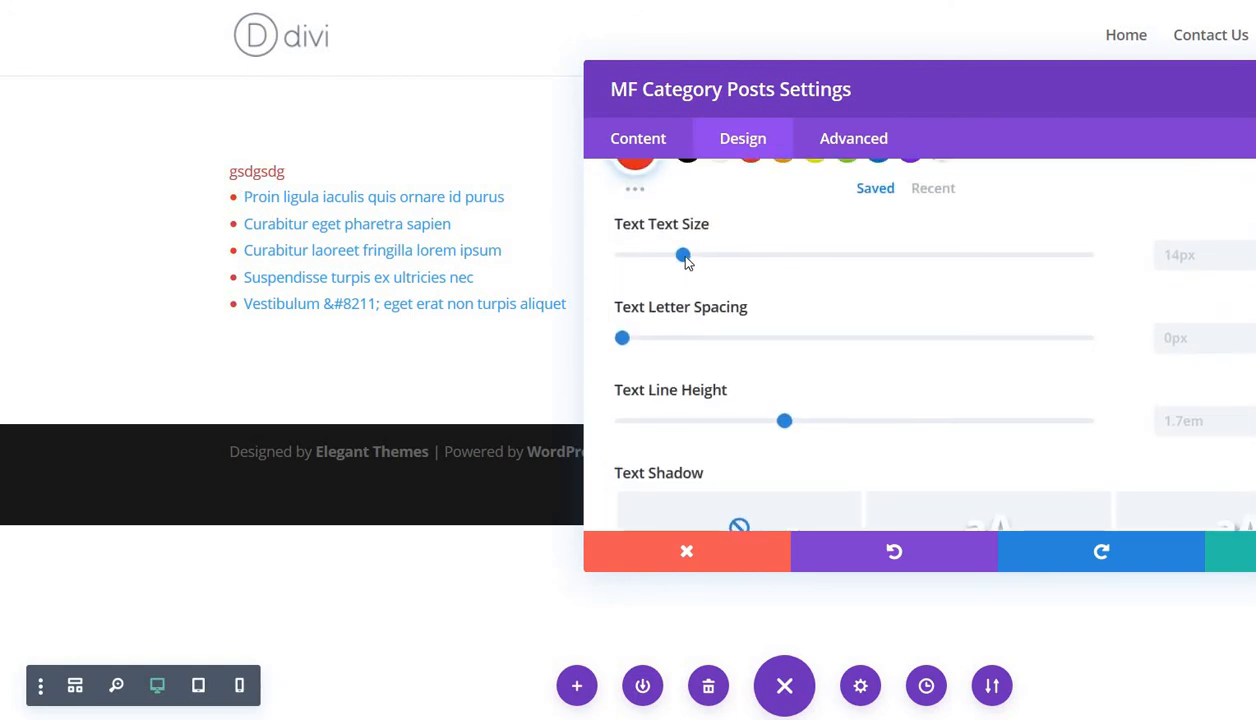
{"action": "left_click_drag", "start_coordinate": [684, 256], "coordinate": [712, 256]}
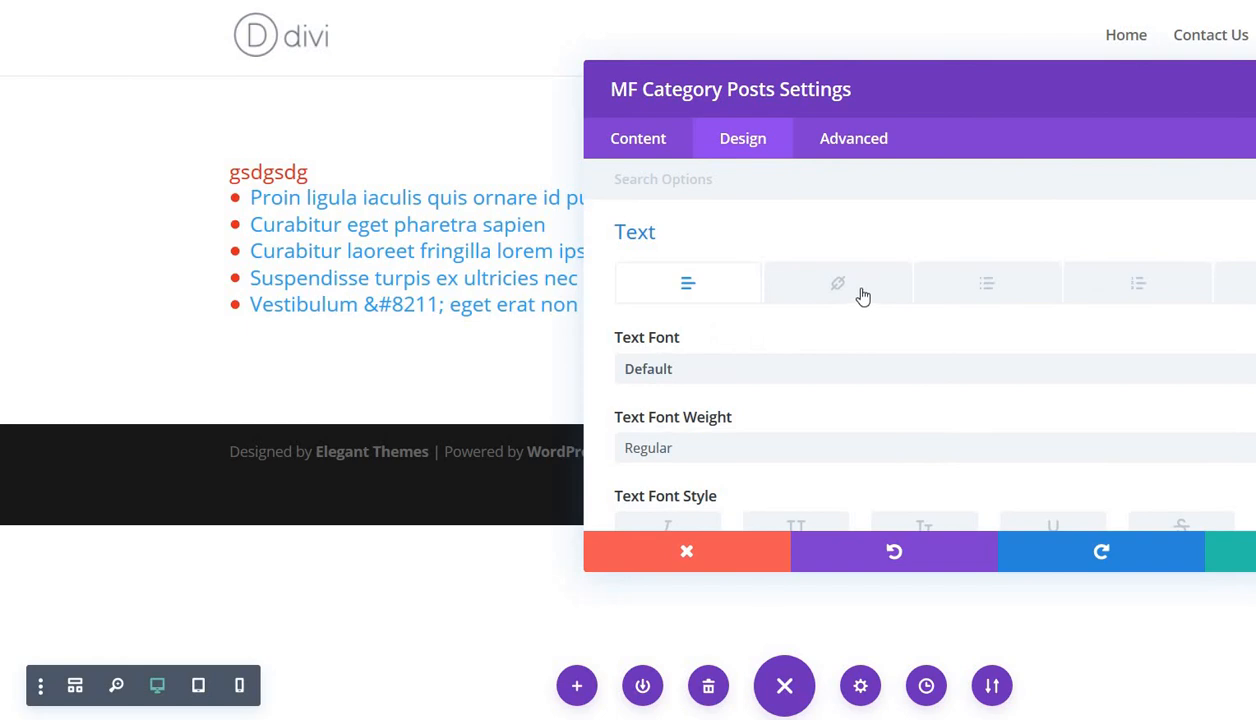
Set the post links text size to 23px and line height to 2em.
{"action": "left_click", "coordinate": [838, 284]}
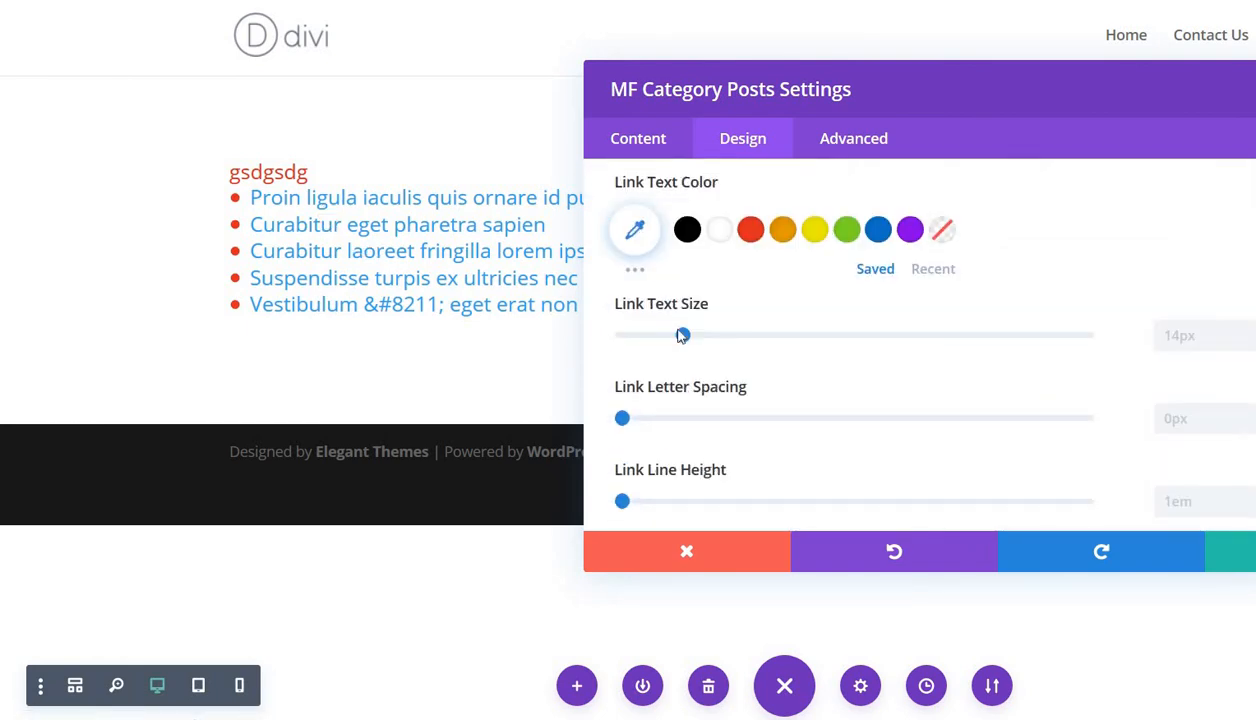
{"action": "left_click_drag", "start_coordinate": [684, 336], "coordinate": [698, 336]}
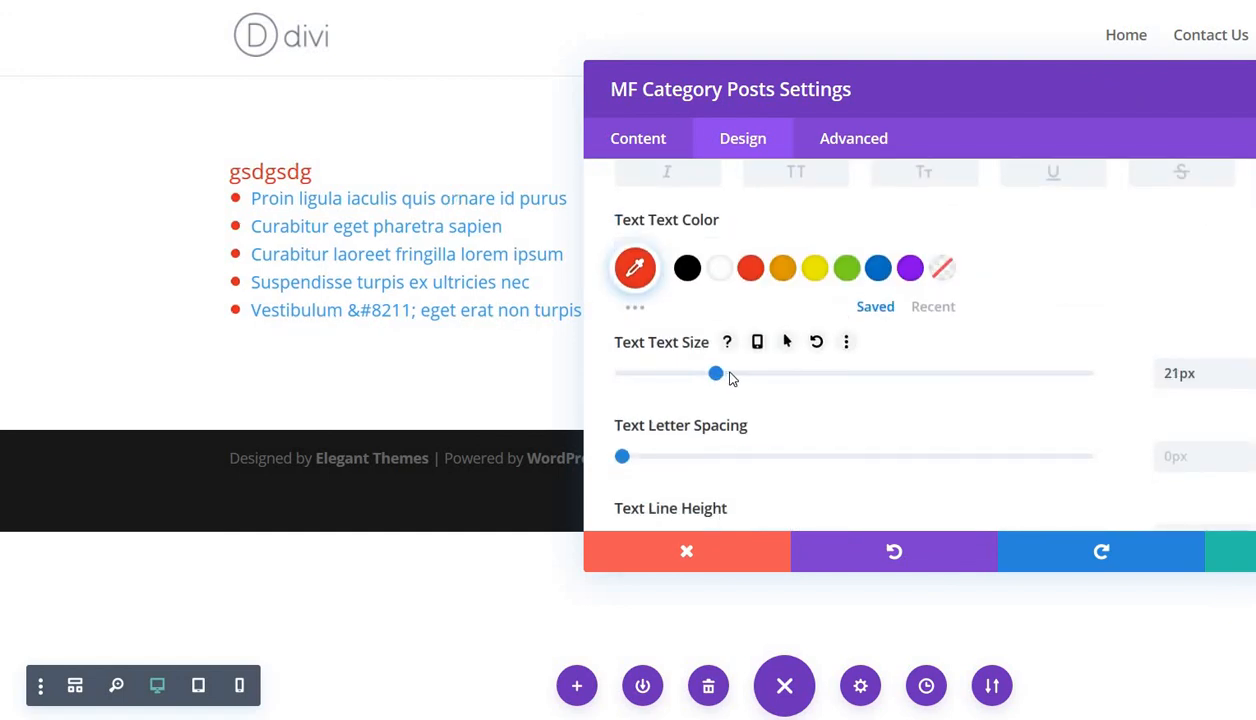
{"action": "left_click_drag", "start_coordinate": [716, 374], "coordinate": [730, 374]}
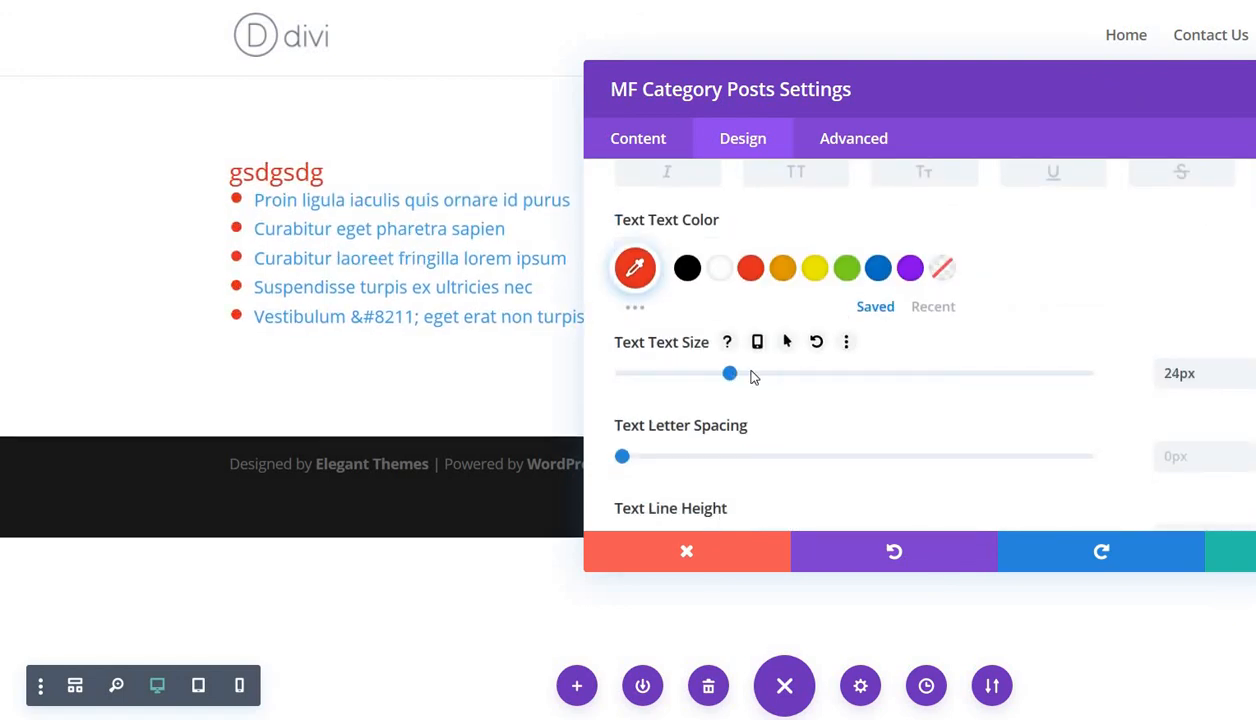
{"action": "left_click_drag", "start_coordinate": [730, 374], "coordinate": [724, 374]}
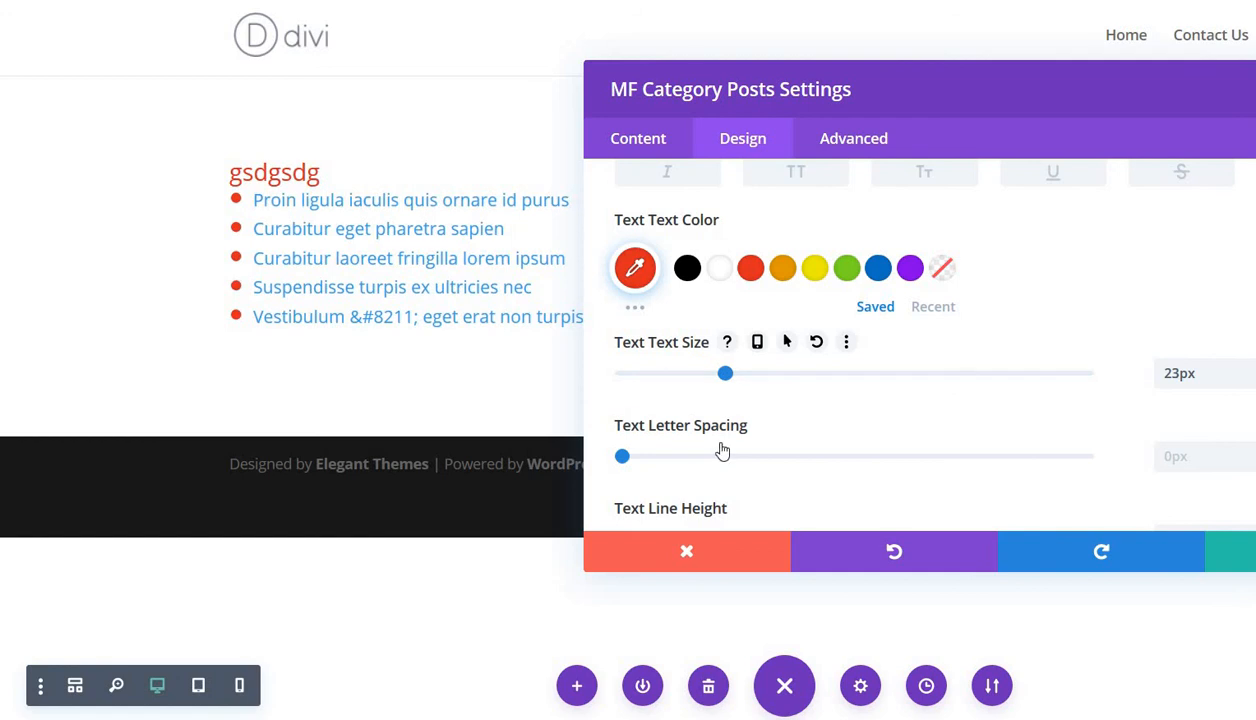
{"action": "scroll", "scroll_direction": "down", "scroll_amount": 3}
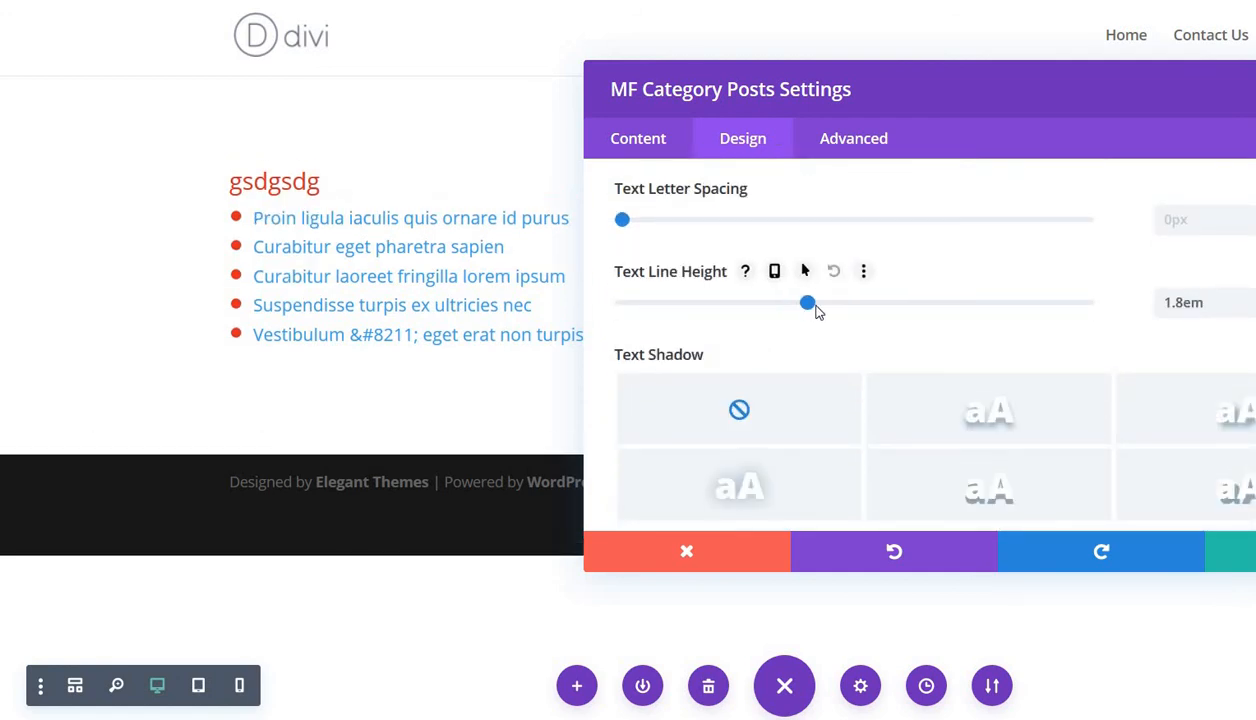
{"action": "left_click_drag", "start_coordinate": [808, 304], "coordinate": [852, 304]}
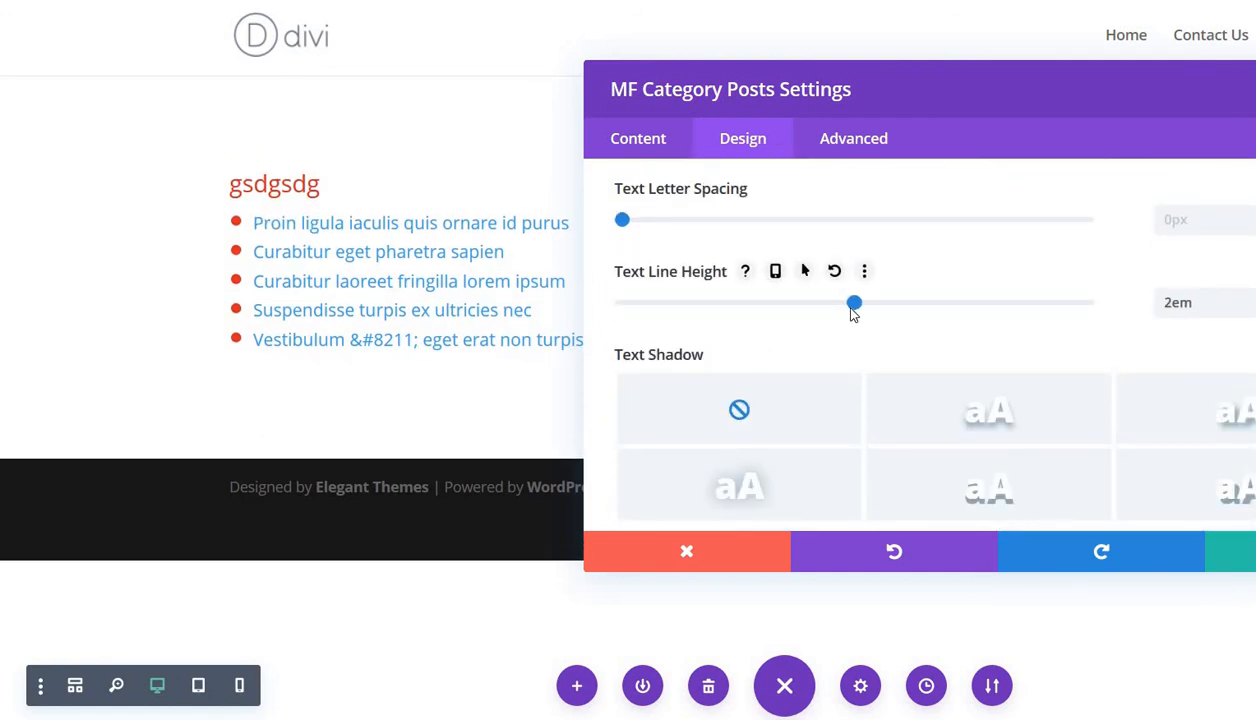
{"action": "mouse_move", "coordinate": [1200, 596]}
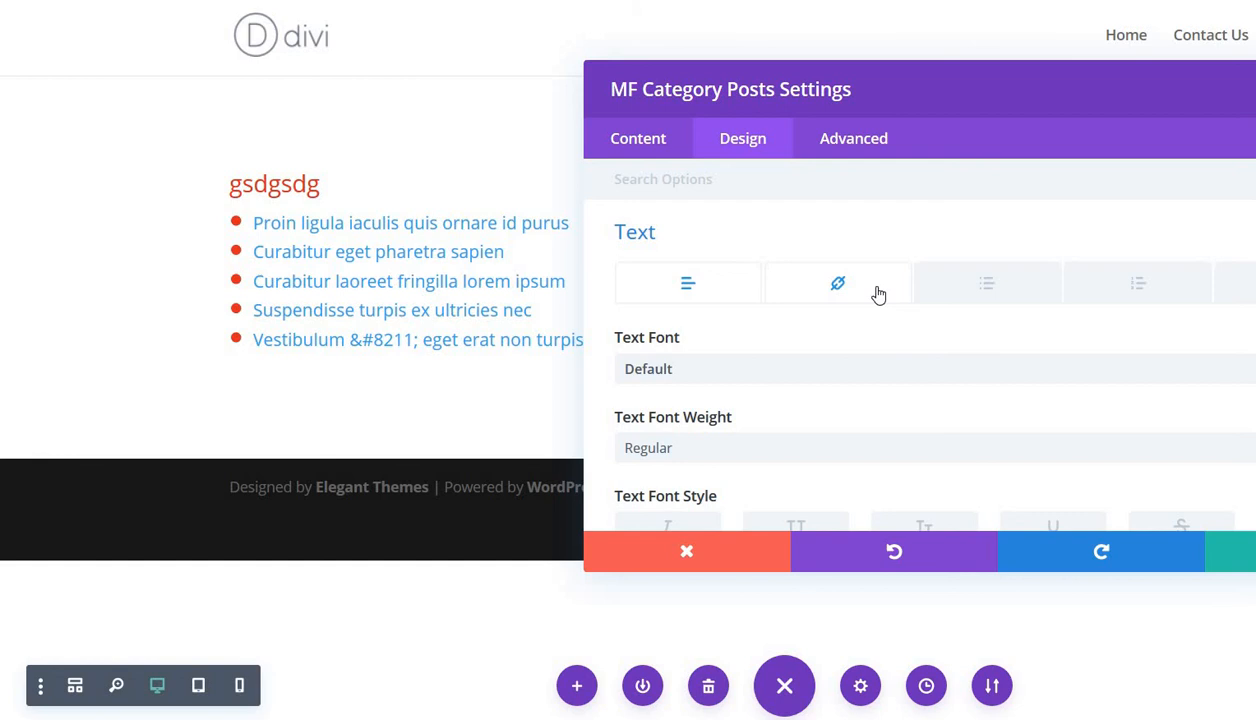
{"action": "left_click", "coordinate": [688, 284]}
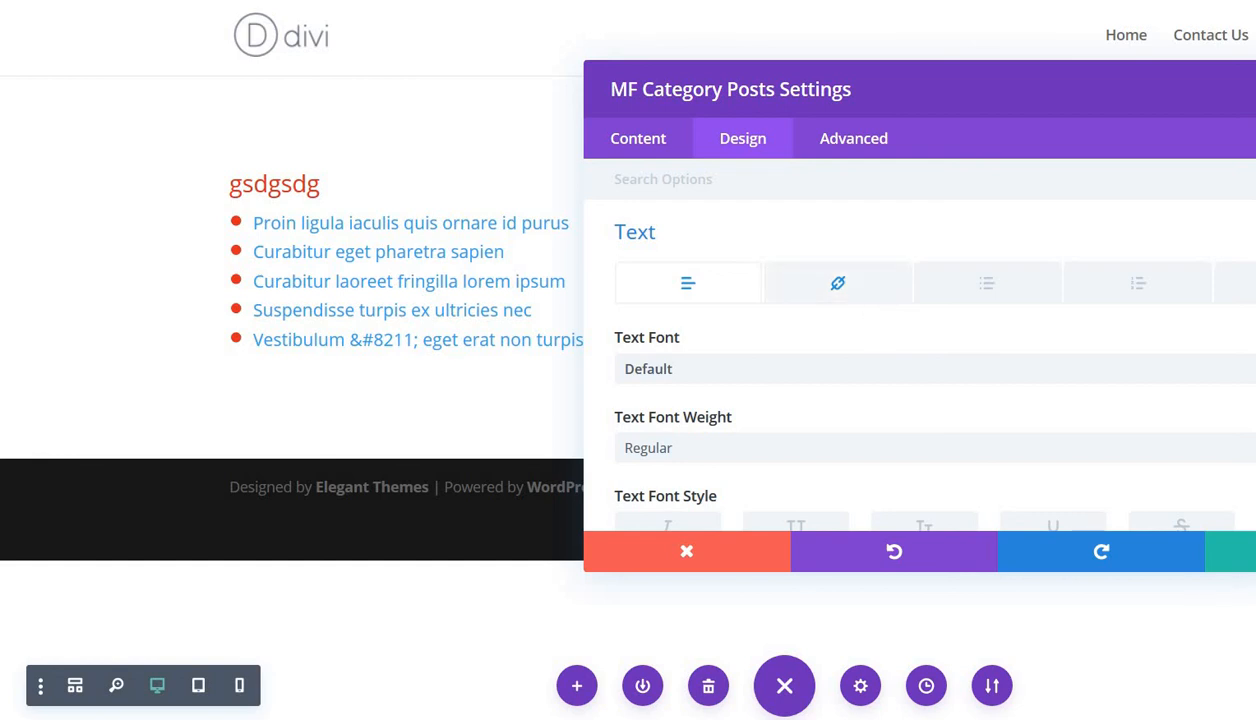